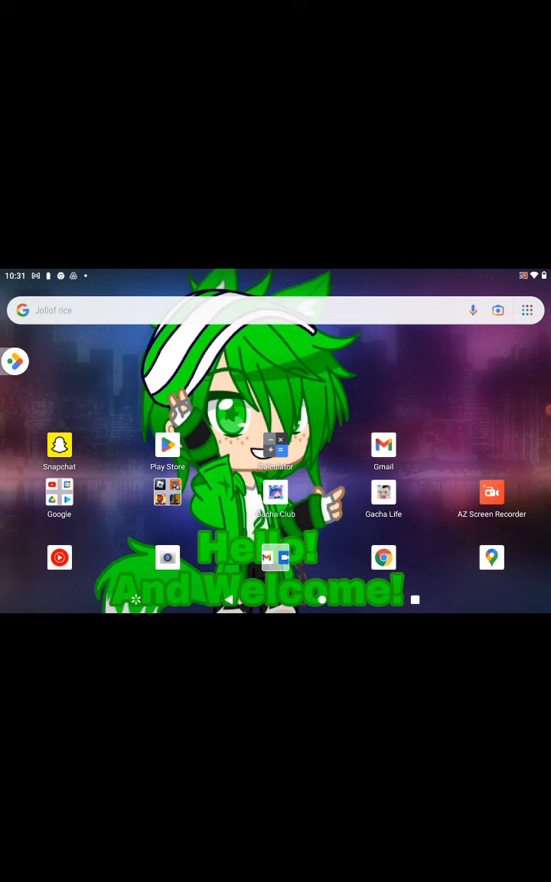
Launch the Camera app to show a live viewfinder of the room.
left_click(276, 494)
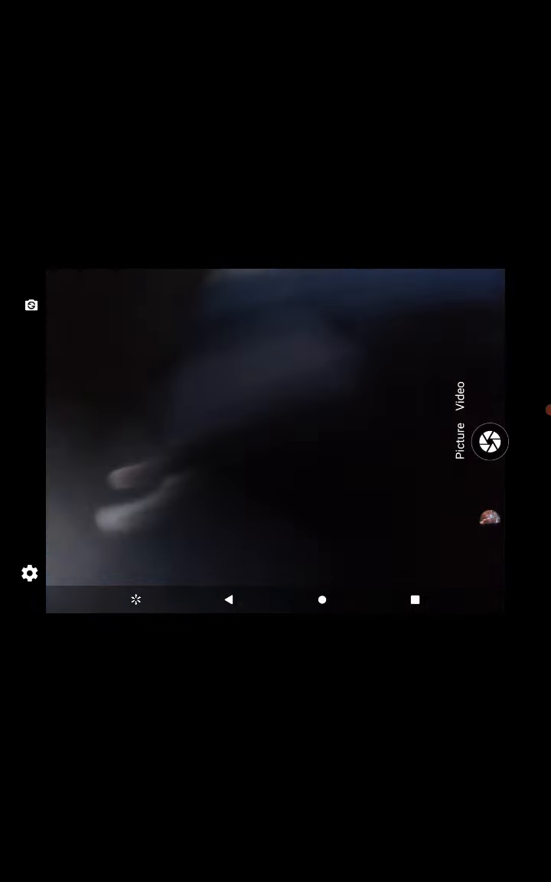
left_click(490, 441)
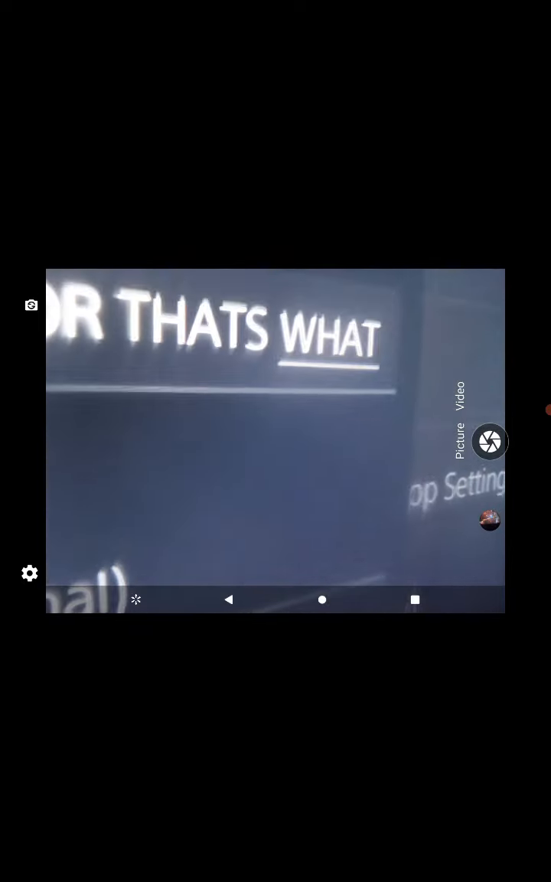
left_click(490, 441)
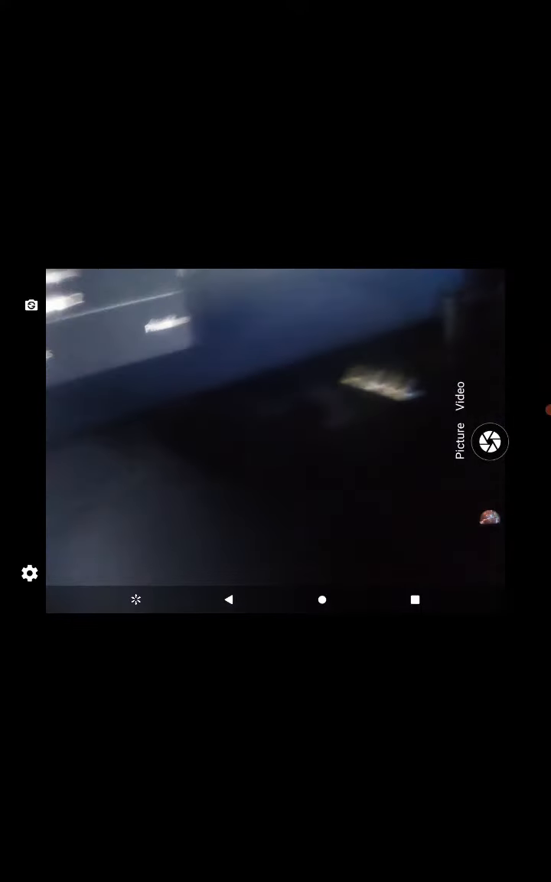
left_click(490, 441)
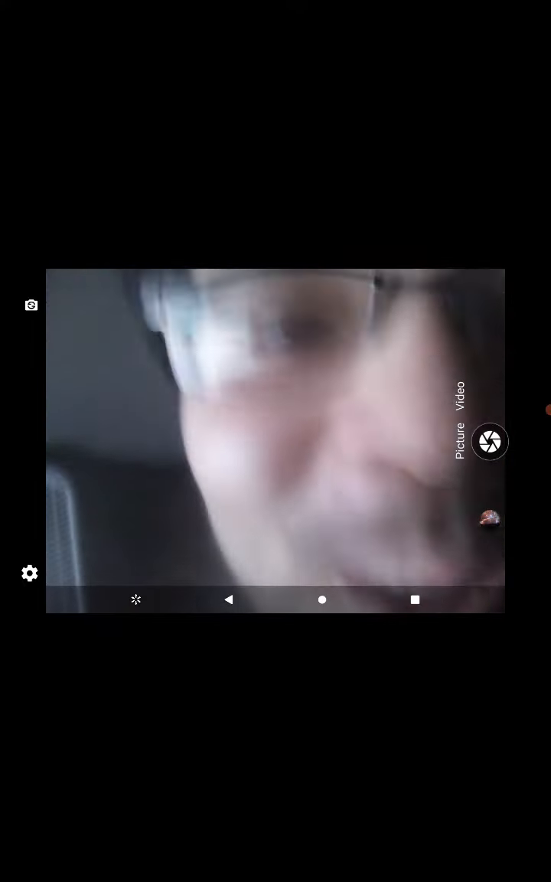
Expand the AZ Screen Recorder bubble to show its pause, stop and screenshot buttons.
left_click(490, 441)
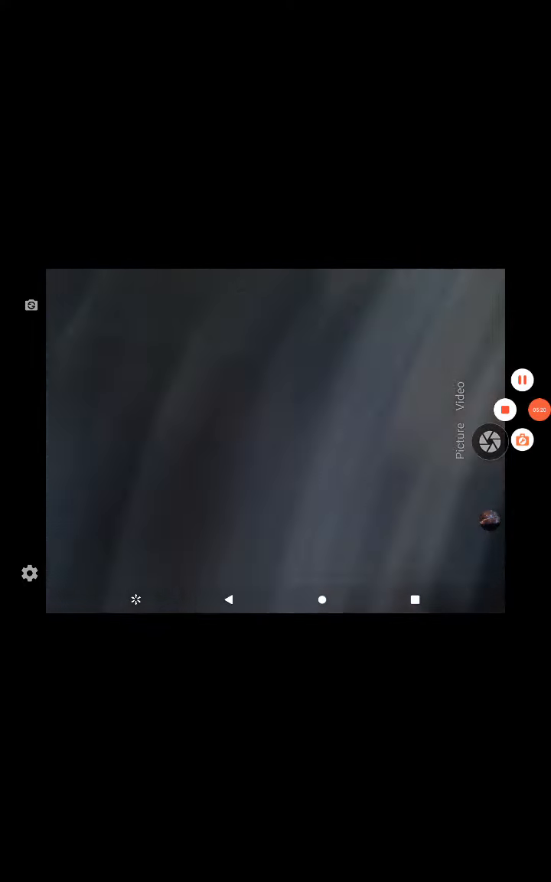